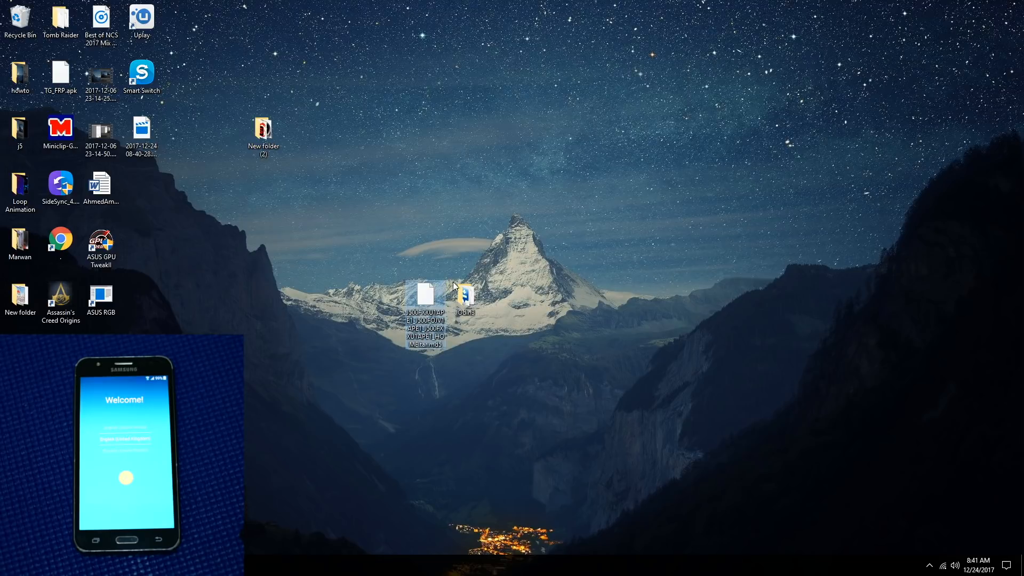
- Launch Odin3_v3.11.1.exe from its folder, browse for an AP firmware file, then cancel
{"action": "double_click", "coordinate": [464, 289]}
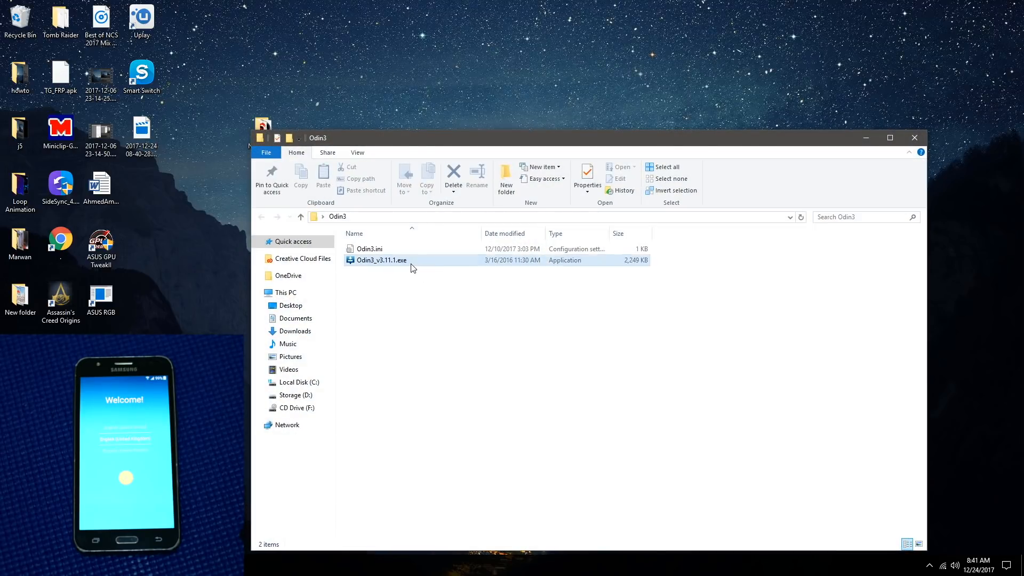
{"action": "double_click", "coordinate": [381, 261]}
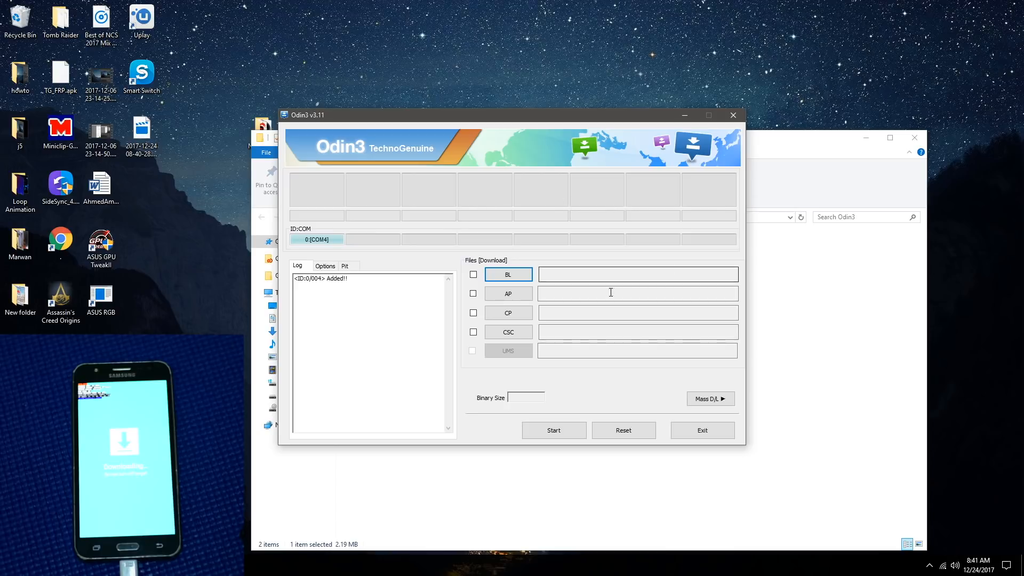
{"action": "left_click", "coordinate": [508, 293]}
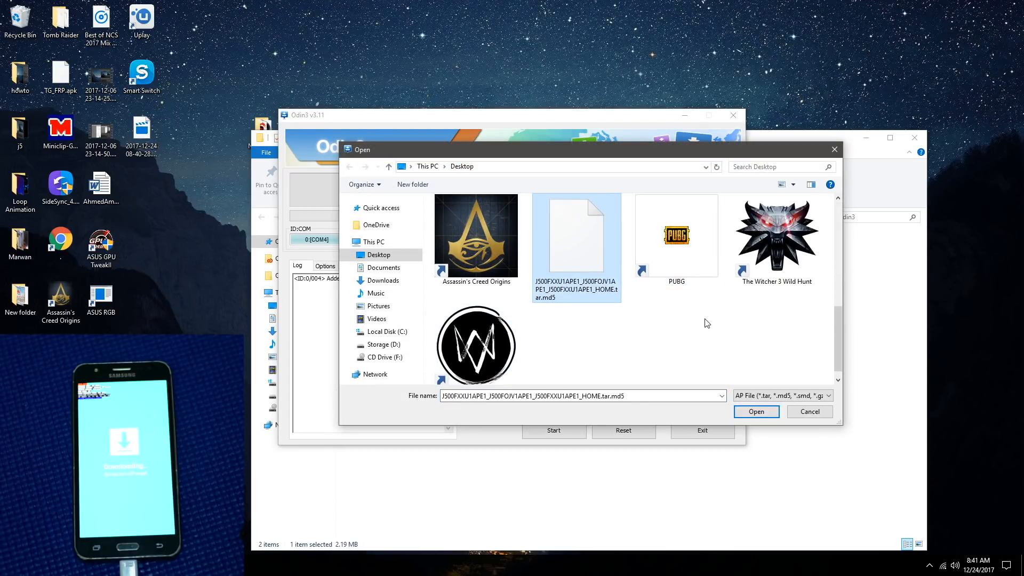
{"action": "left_click", "coordinate": [755, 411]}
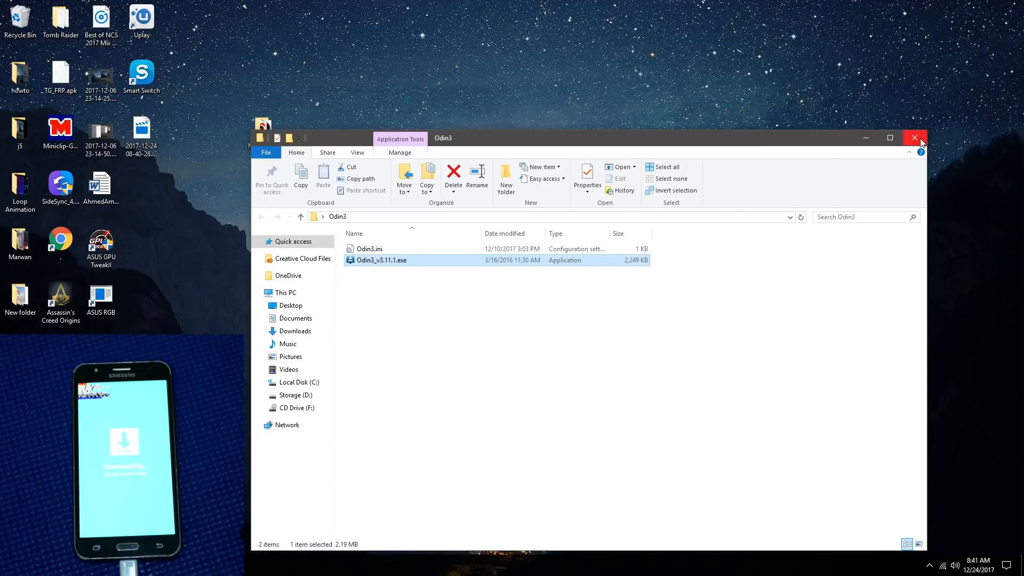
- Close the Odin3 File Explorer window, leaving only the desktop
{"action": "left_click", "coordinate": [915, 137]}
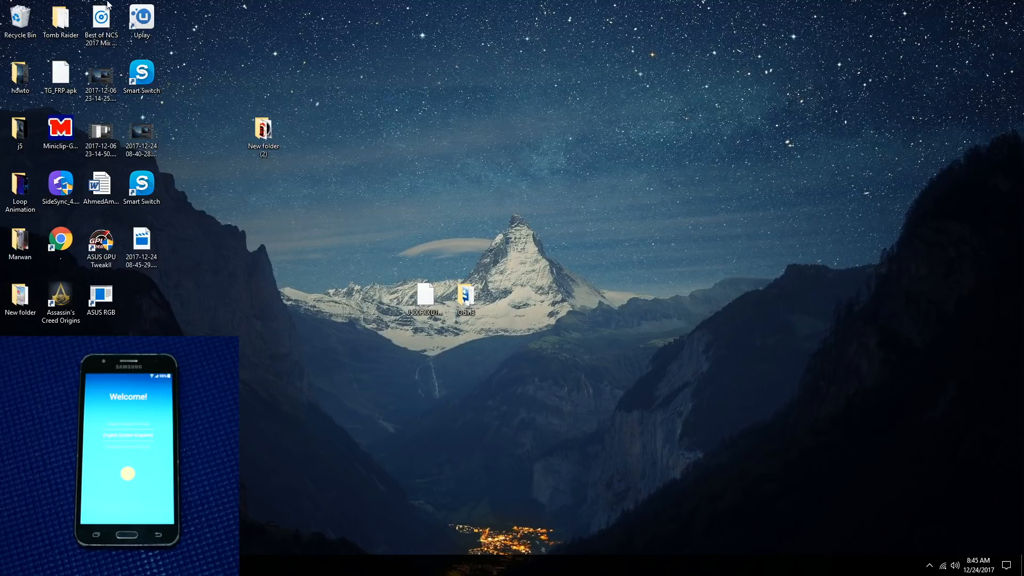
- Run the SideSync installer from the desktop and finish with Run SideSync checked
{"action": "left_click", "coordinate": [59, 185]}
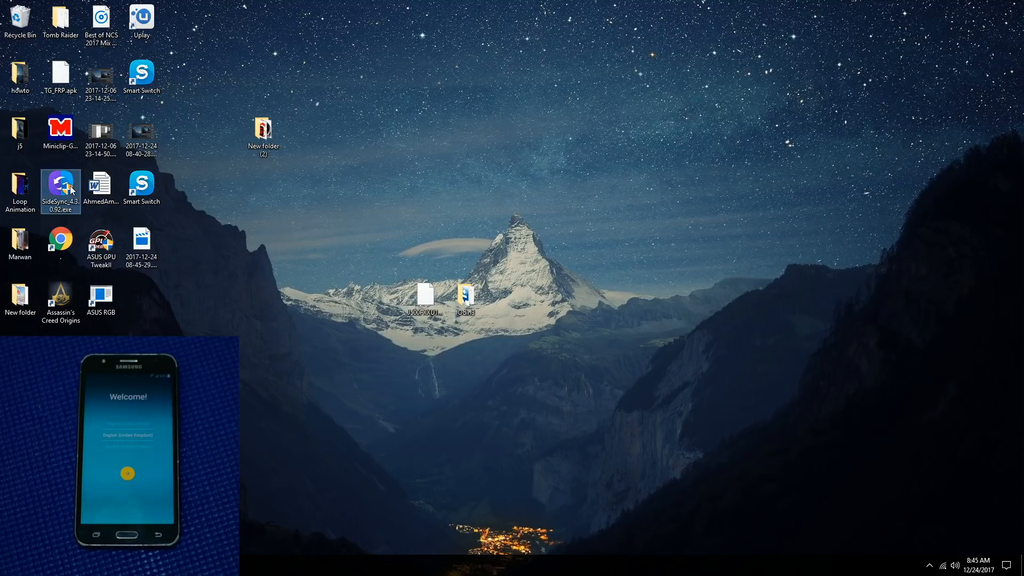
{"action": "double_click", "coordinate": [60, 184]}
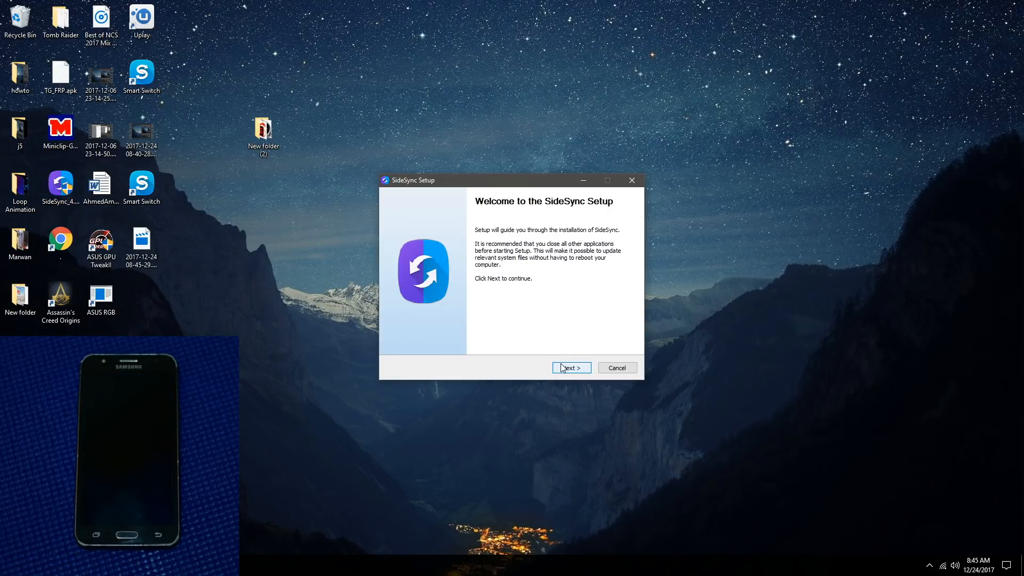
{"action": "left_click", "coordinate": [569, 367]}
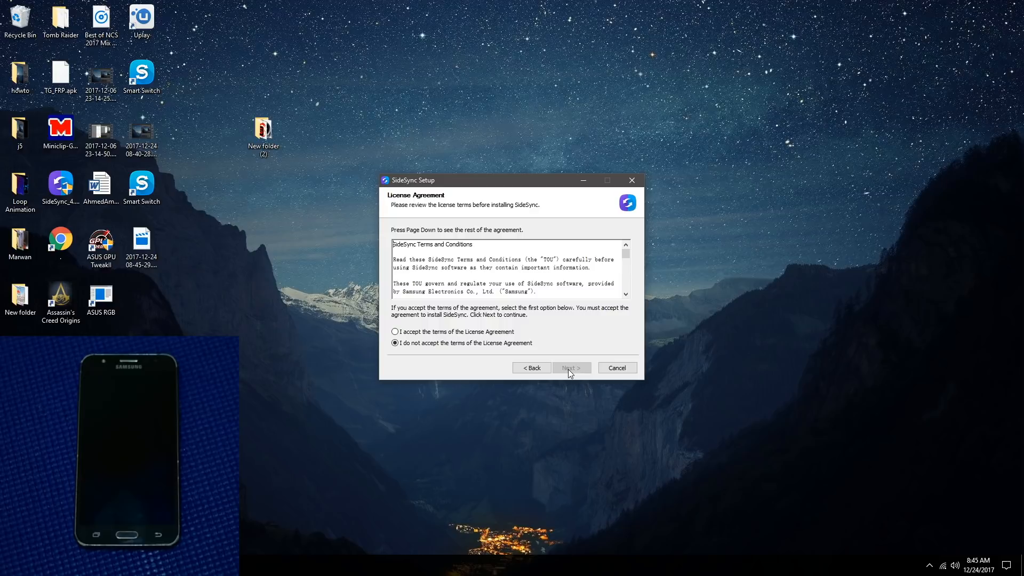
{"action": "mouse_move", "coordinate": [534, 339]}
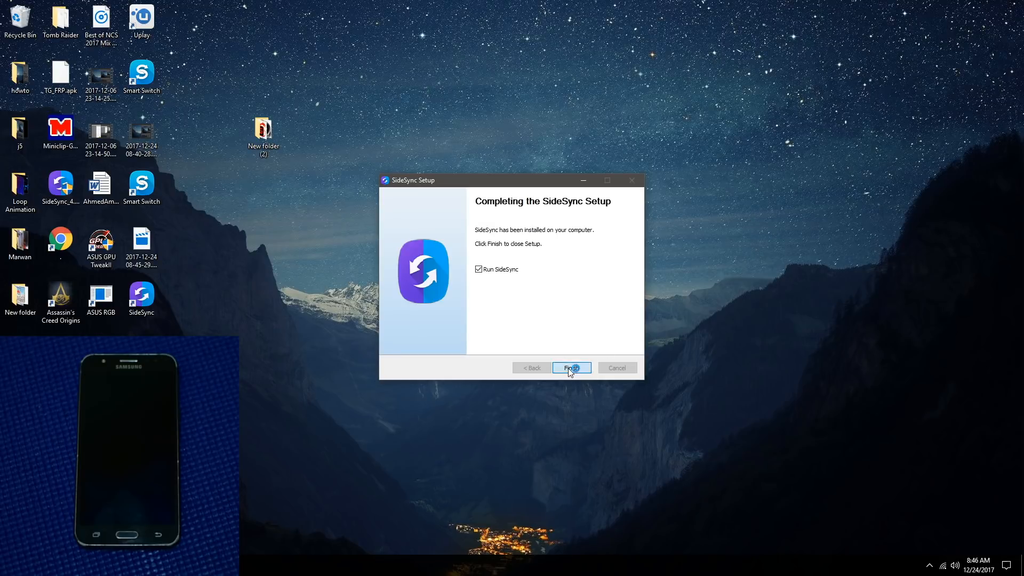
{"action": "left_click", "coordinate": [570, 366]}
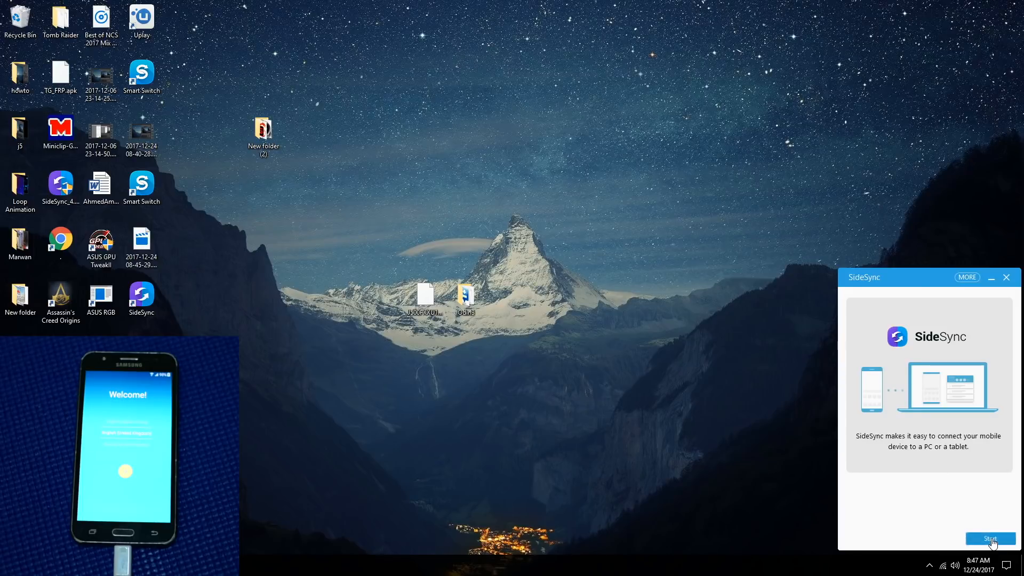
- Start SideSync's connection to the plugged-in Samsung phone
{"action": "left_click", "coordinate": [990, 537]}
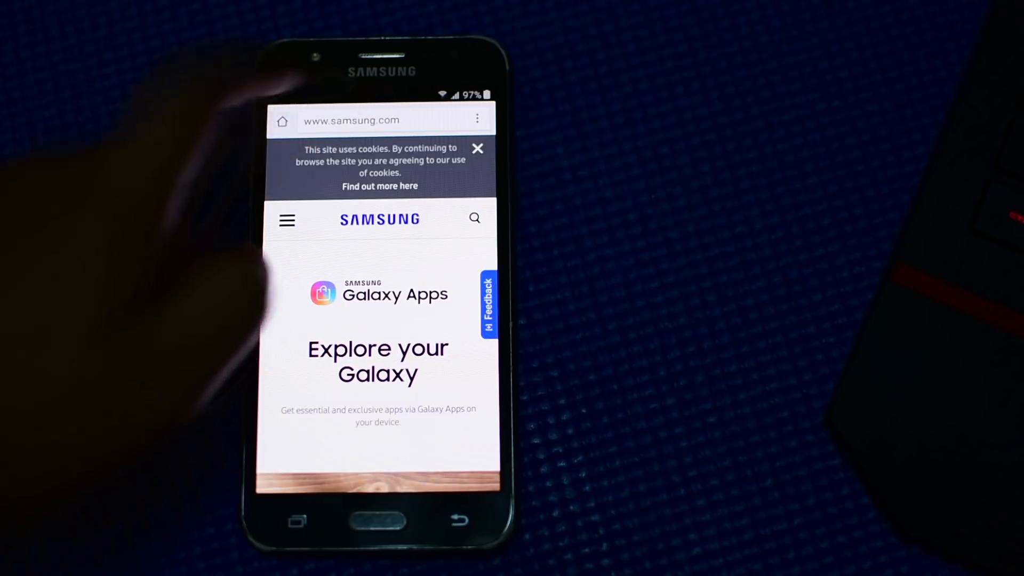
- Navigate Chrome to tinyurl.com/tg-frp12 and start downloading technogenuine_frp.apk
{"action": "left_click", "coordinate": [366, 120]}
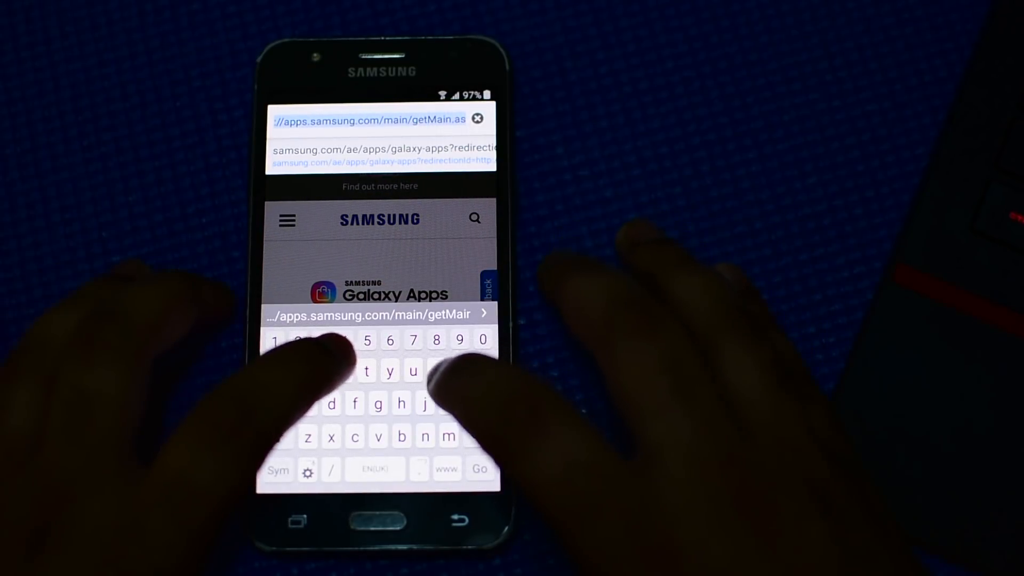
{"action": "type", "text": "tinyurl.com"}
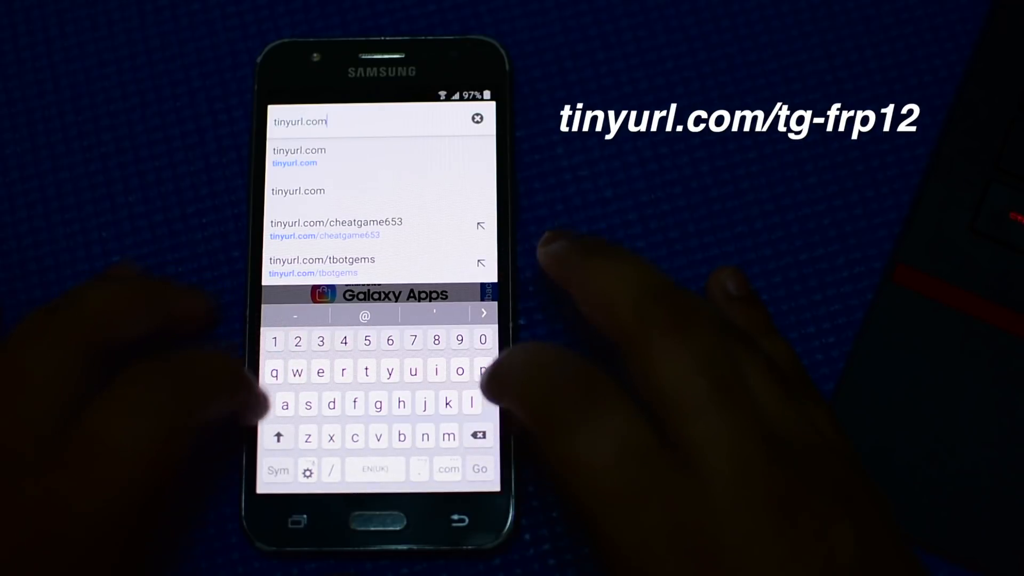
{"action": "type", "text": "/tg"}
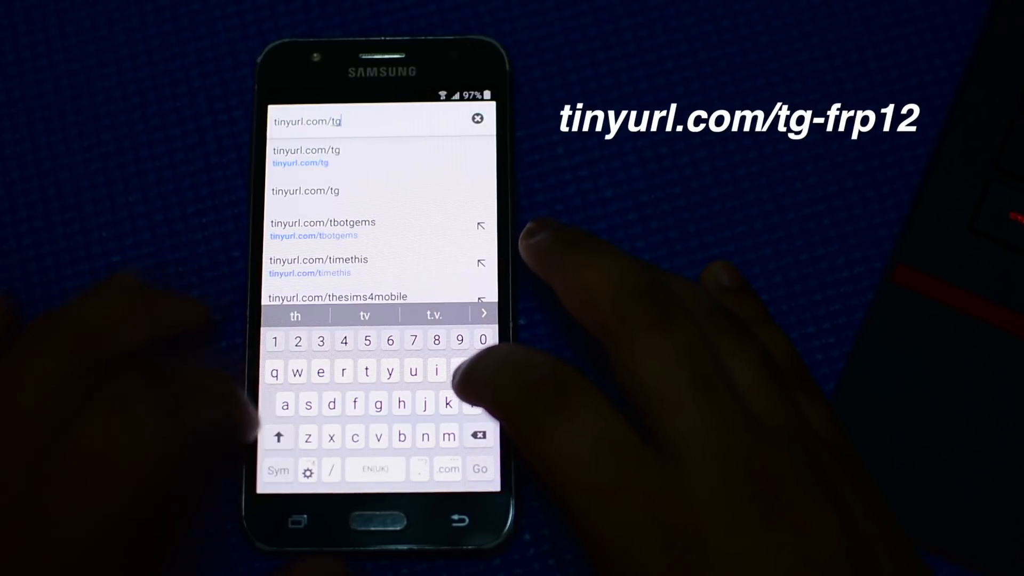
{"action": "type", "text": "-"}
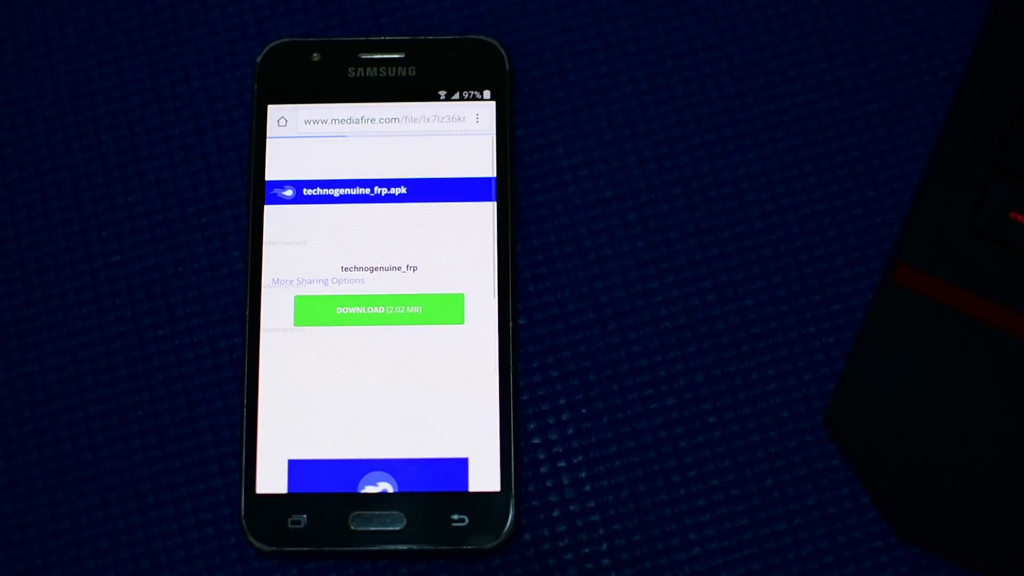
{"action": "left_click", "coordinate": [378, 309]}
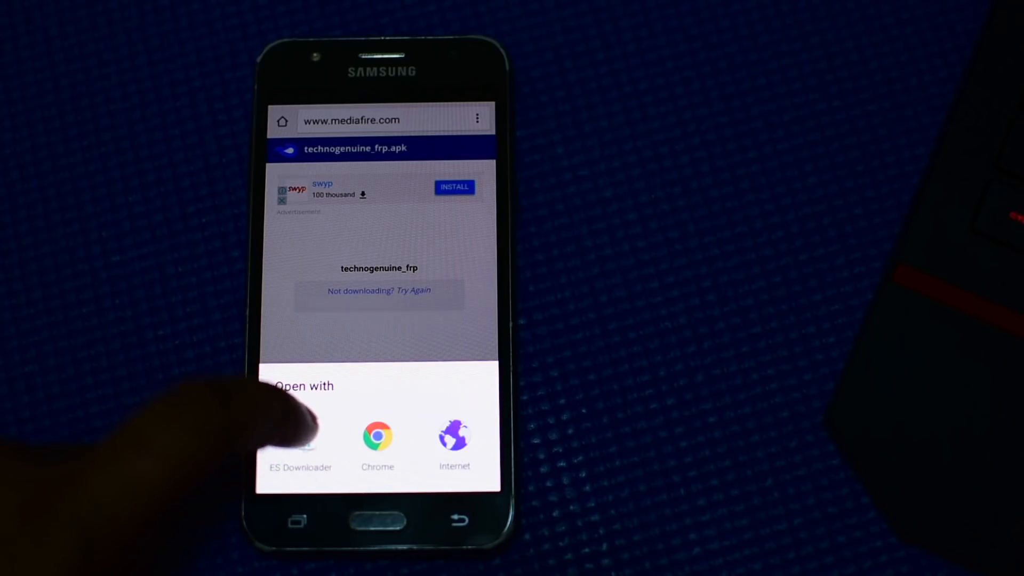
- Download the apk with ES Downloader, open it, and go to the unknown-sources setting
{"action": "left_click", "coordinate": [299, 443]}
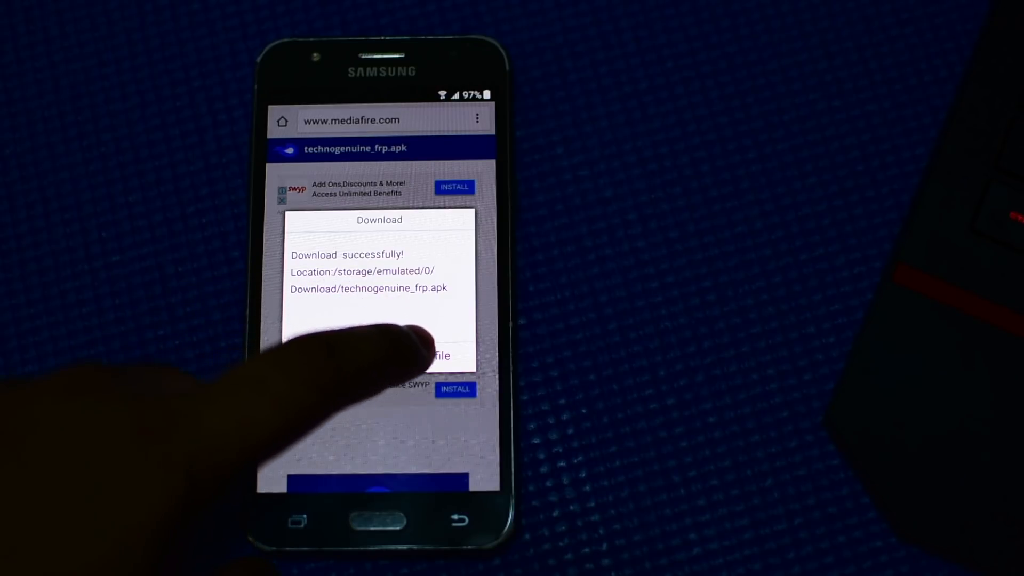
{"action": "left_click", "coordinate": [437, 356]}
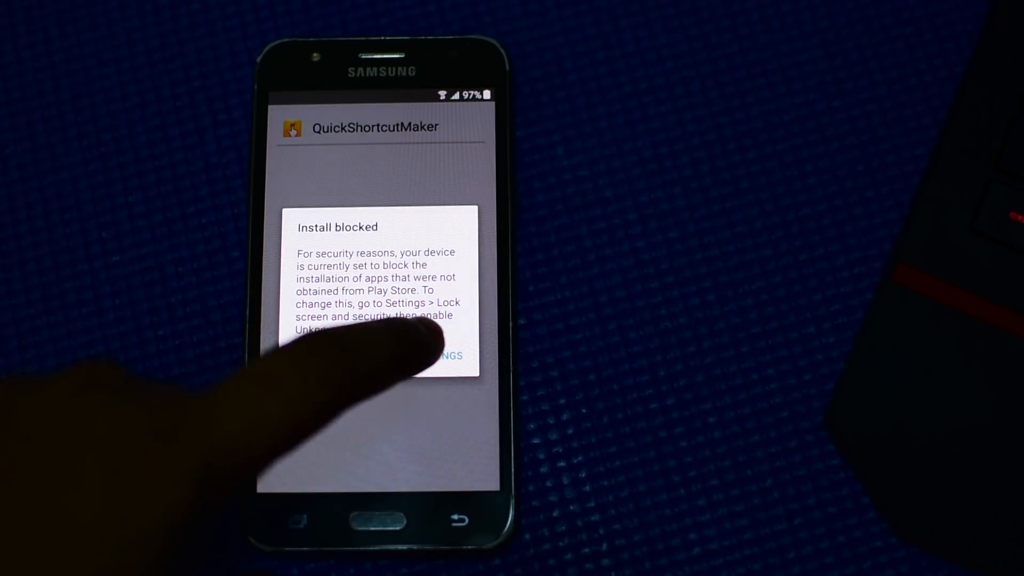
{"action": "left_click", "coordinate": [446, 356]}
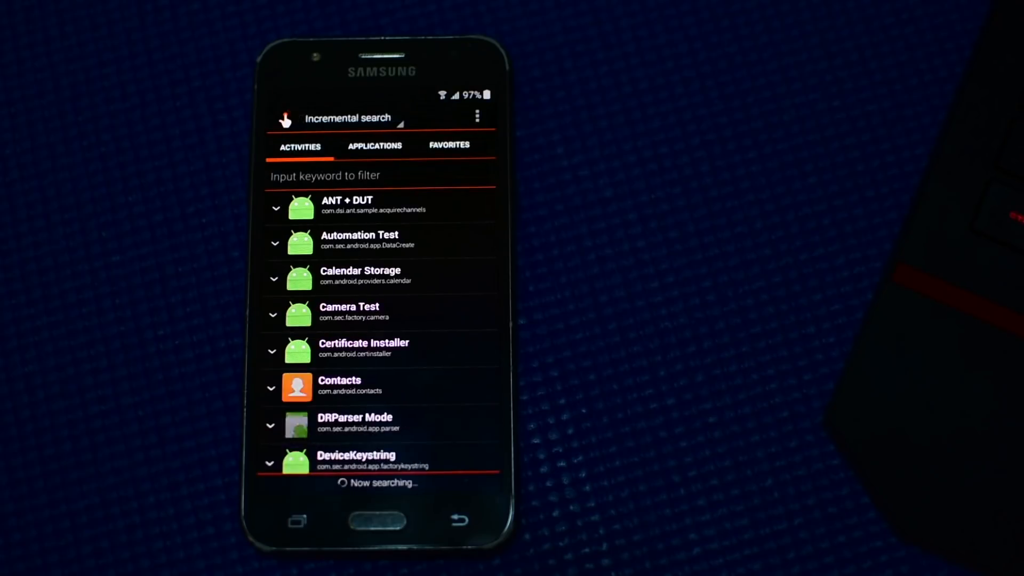
- Filter activities by 'google' and launch the Google Account Manager sign-in activity
{"action": "left_click", "coordinate": [380, 175]}
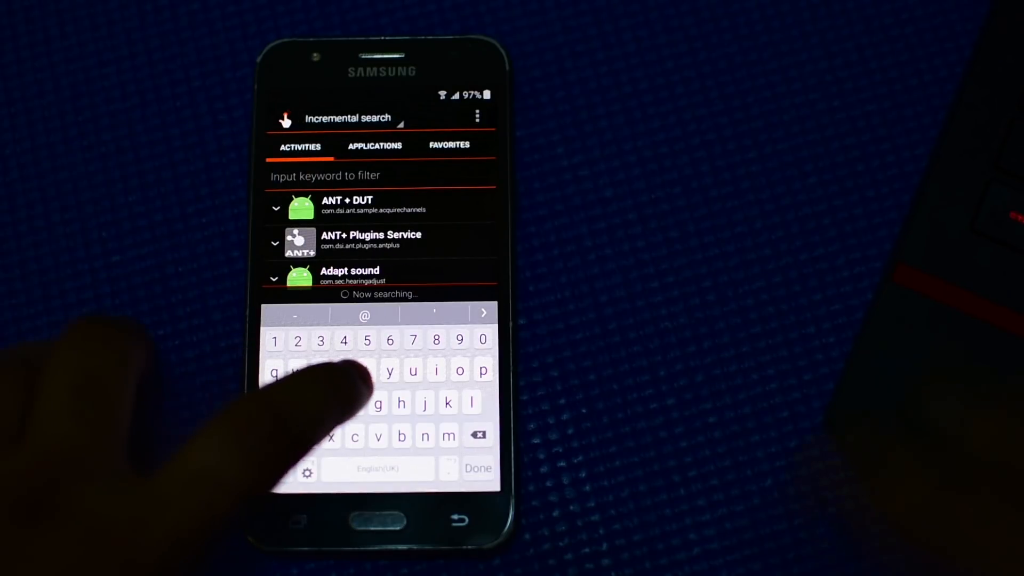
{"action": "type", "text": "good"}
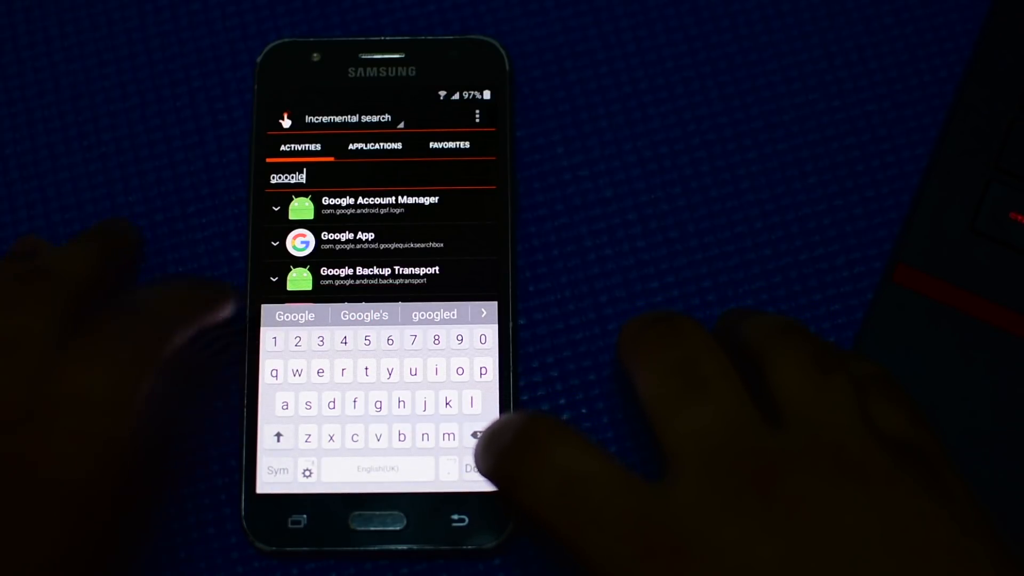
{"action": "left_click", "coordinate": [275, 208]}
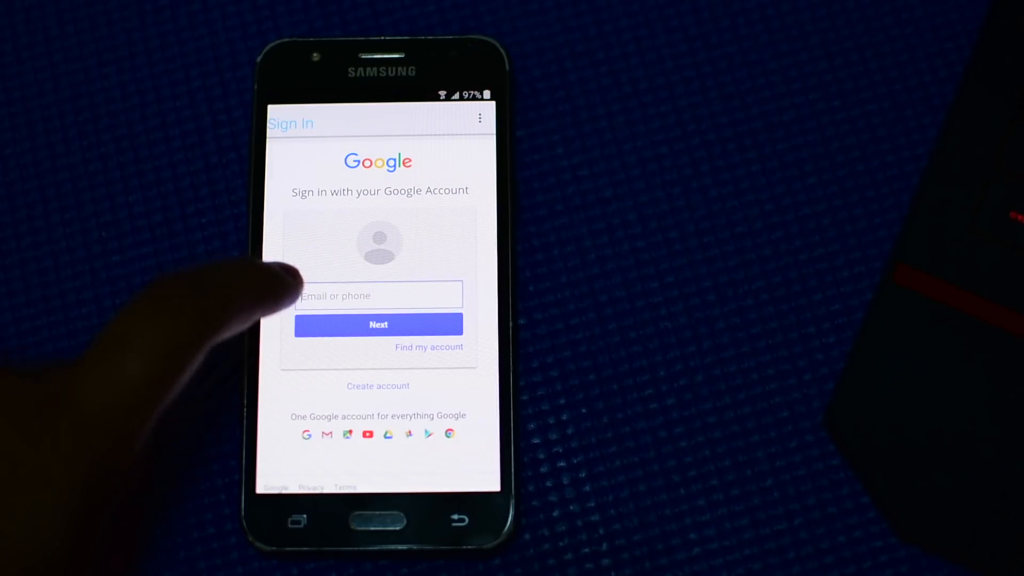
- Return from the Sign In page to the Edit shortcut screen and bring up the power menu
{"action": "left_click", "coordinate": [378, 295]}
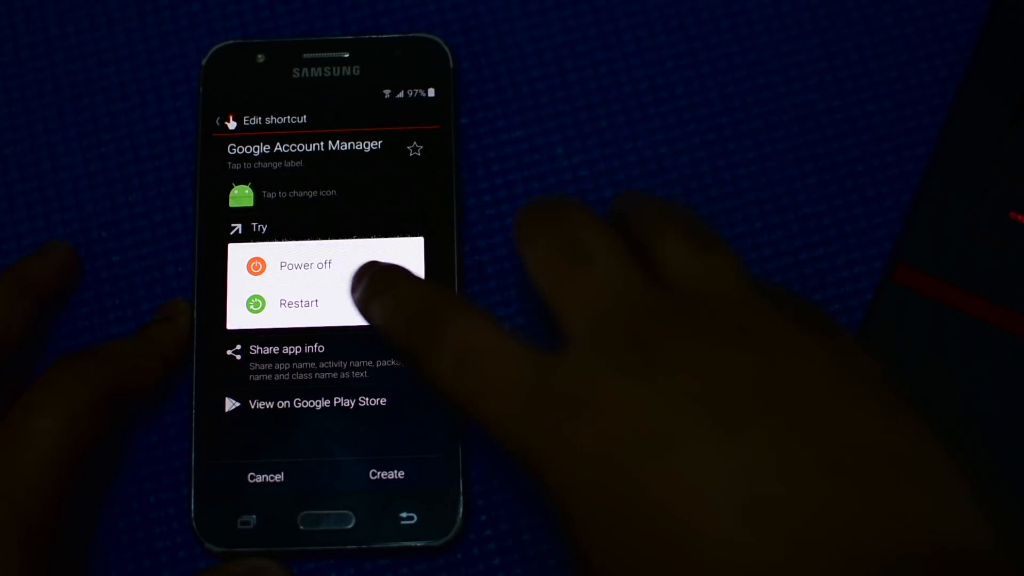
- Restart the phone and confirm, rebooting into the setup wizard
{"action": "left_click", "coordinate": [298, 303]}
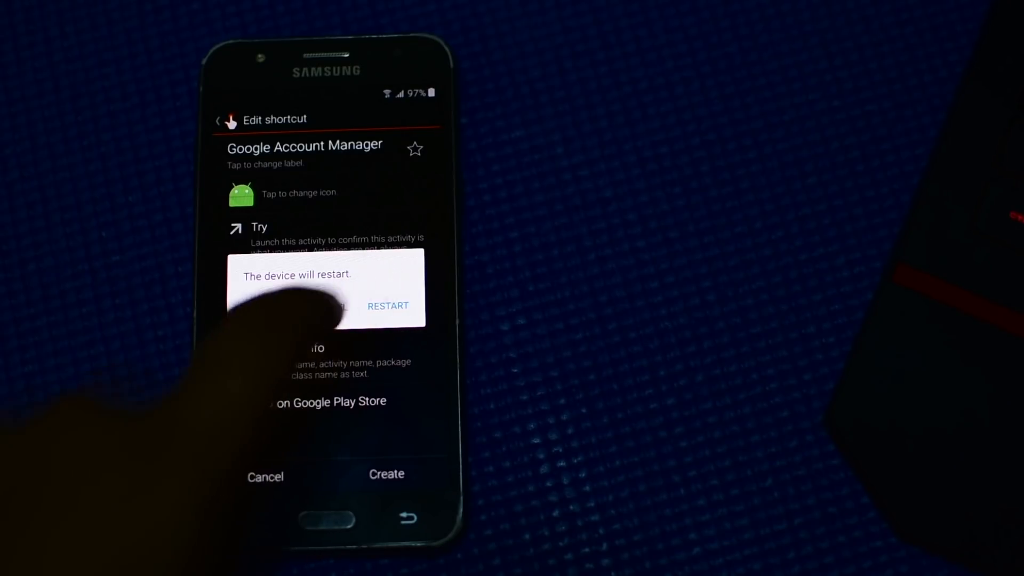
{"action": "left_click", "coordinate": [388, 306]}
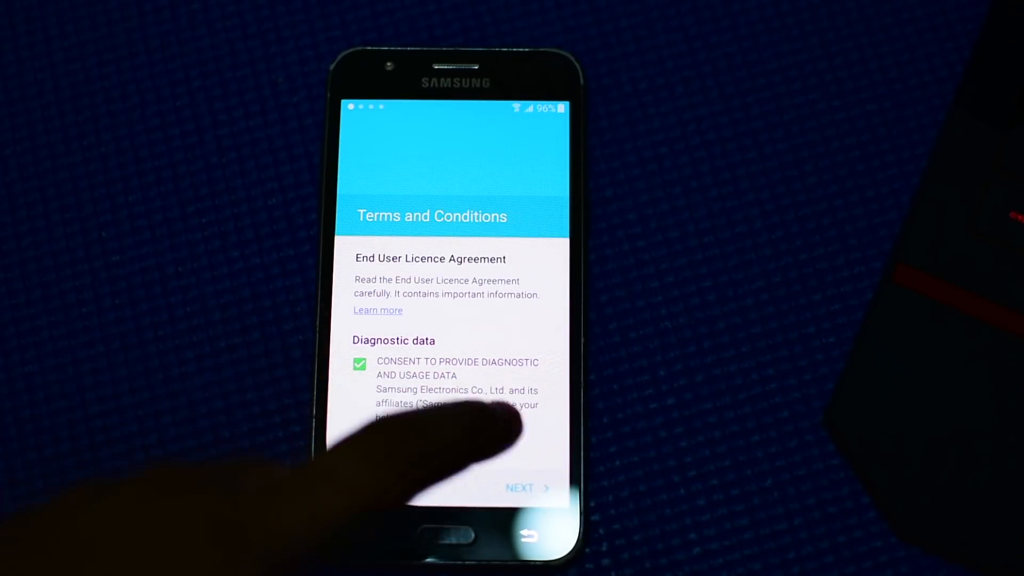
- Accept the terms, skip screen lock, continue past Google services, and postpone backup
{"action": "left_click", "coordinate": [525, 488]}
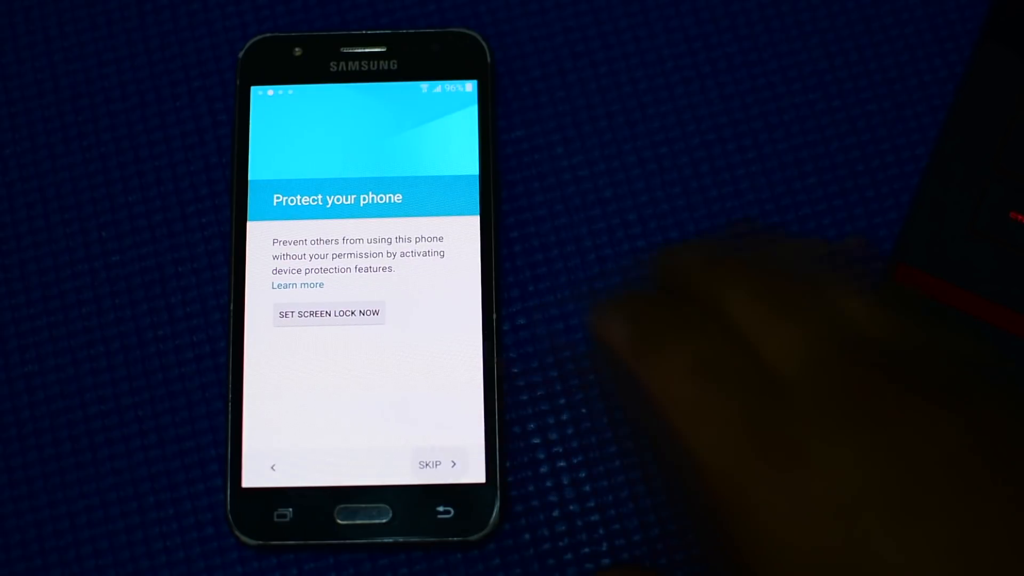
{"action": "left_click", "coordinate": [436, 463]}
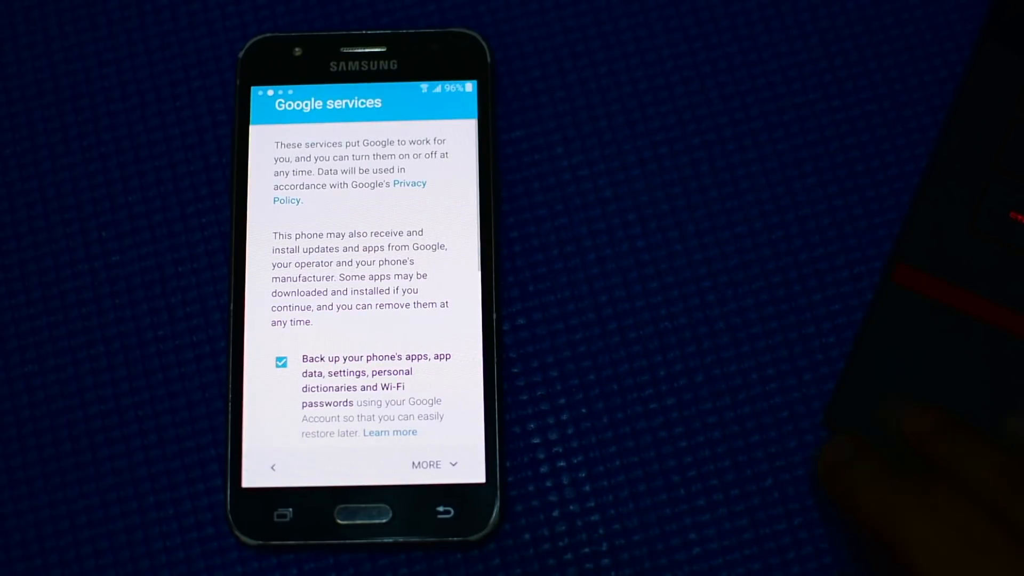
{"action": "scroll", "scroll_direction": "down", "scroll_amount": 3}
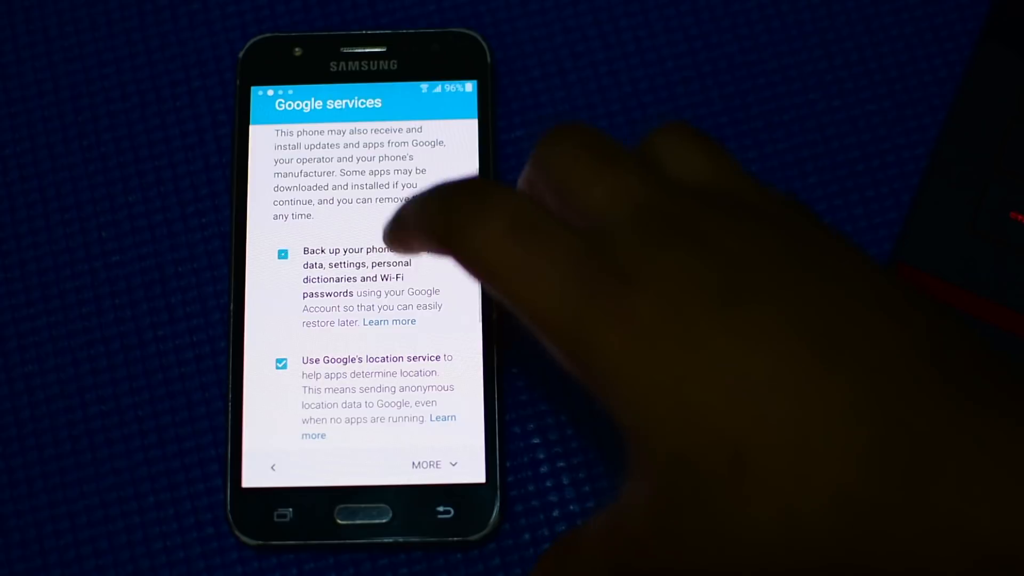
{"action": "scroll", "scroll_direction": "down", "scroll_amount": 3}
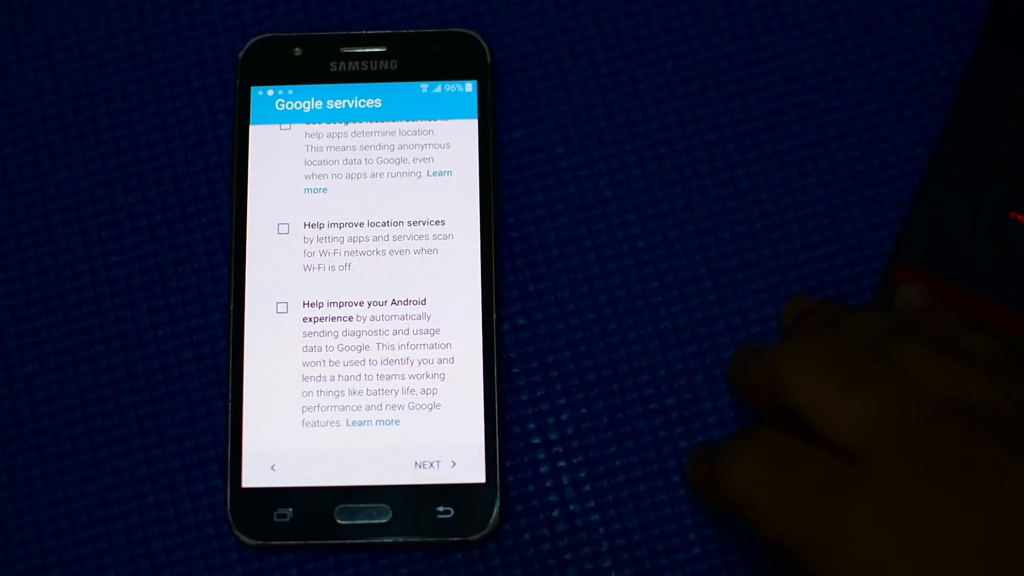
{"action": "left_click", "coordinate": [429, 464]}
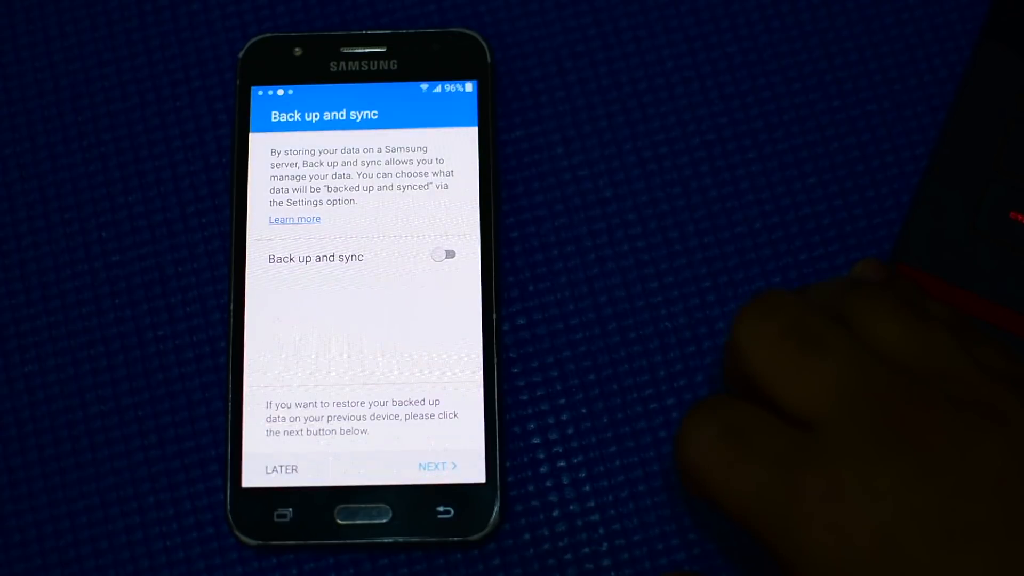
{"action": "left_click", "coordinate": [437, 466]}
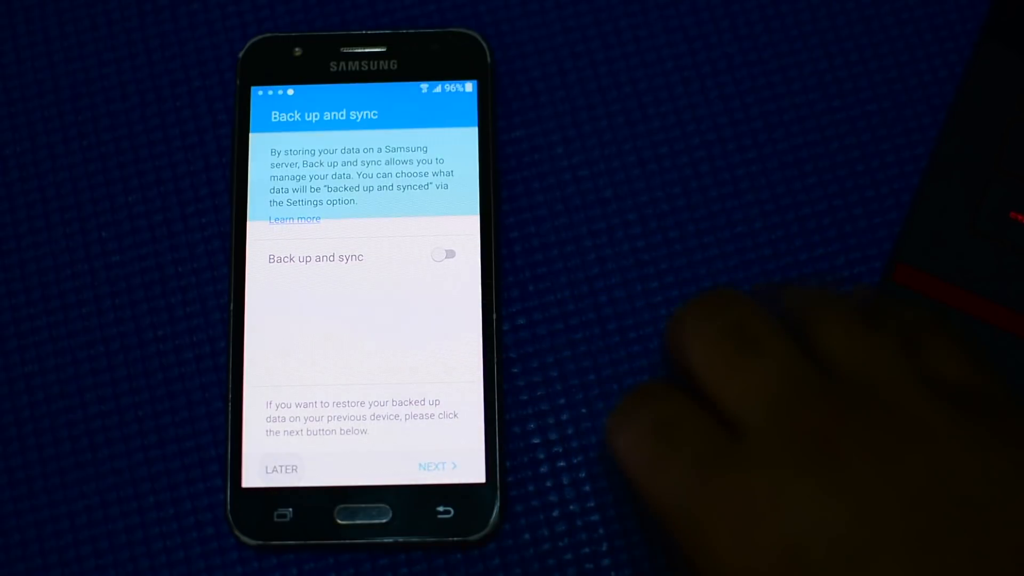
{"action": "left_click", "coordinate": [436, 466]}
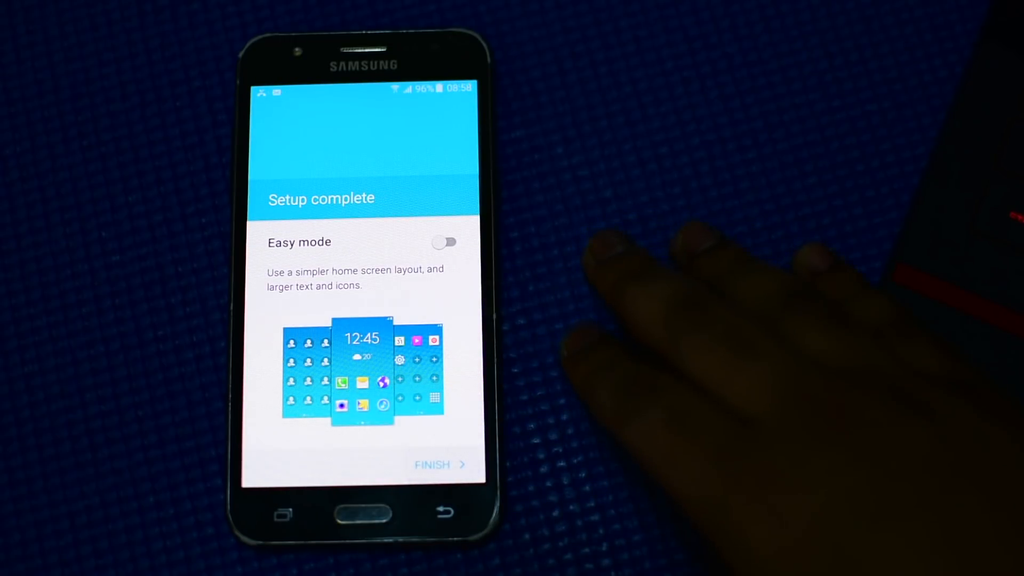
- Finish setup and review the About device page down to the Android version, build and kernel details
{"action": "left_click", "coordinate": [438, 464]}
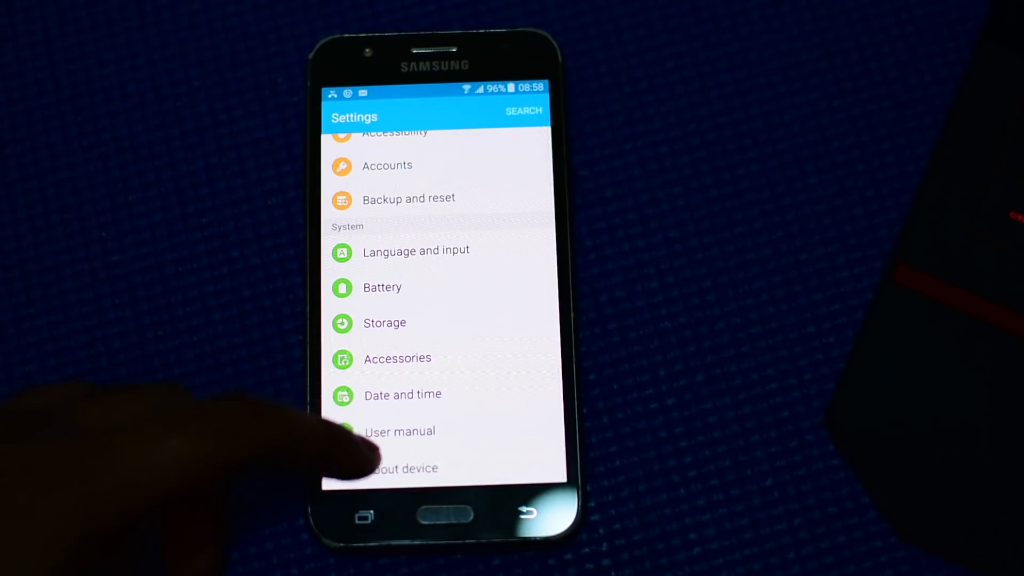
{"action": "left_click", "coordinate": [405, 468]}
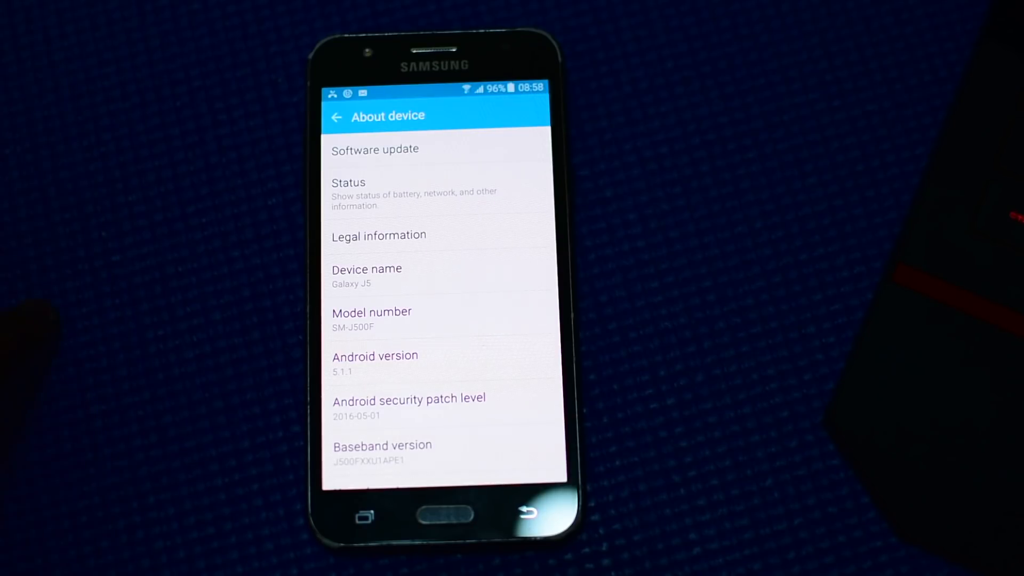
{"action": "scroll", "scroll_direction": "down", "scroll_amount": 3}
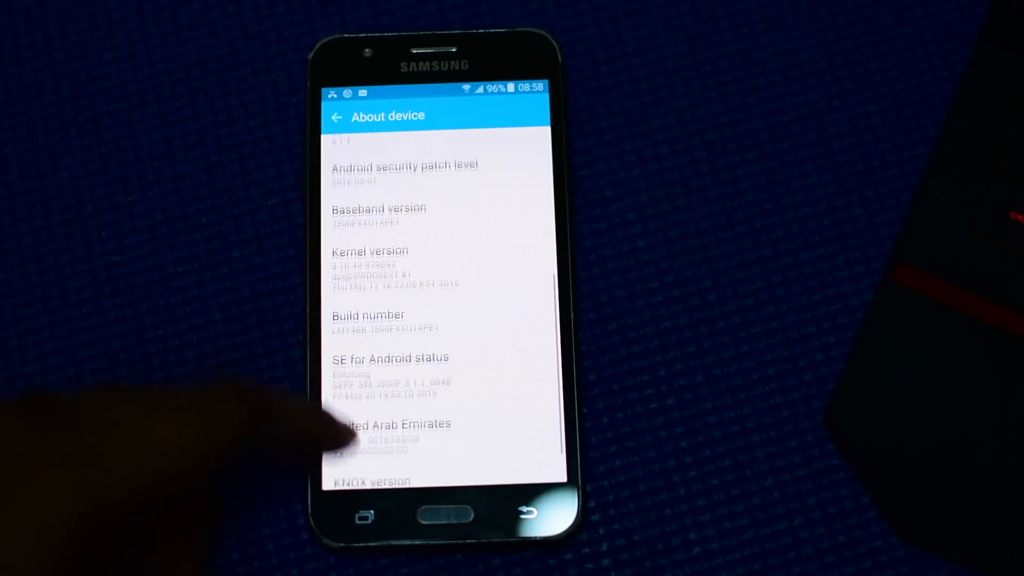
{"action": "scroll", "scroll_direction": "down", "scroll_amount": 3}
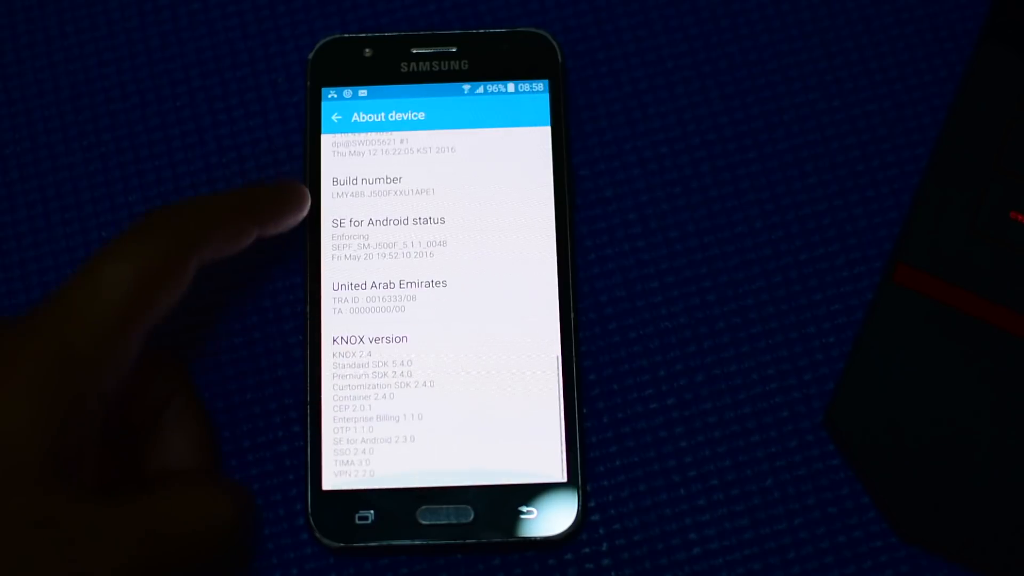
{"action": "scroll", "scroll_direction": "down", "scroll_amount": 3}
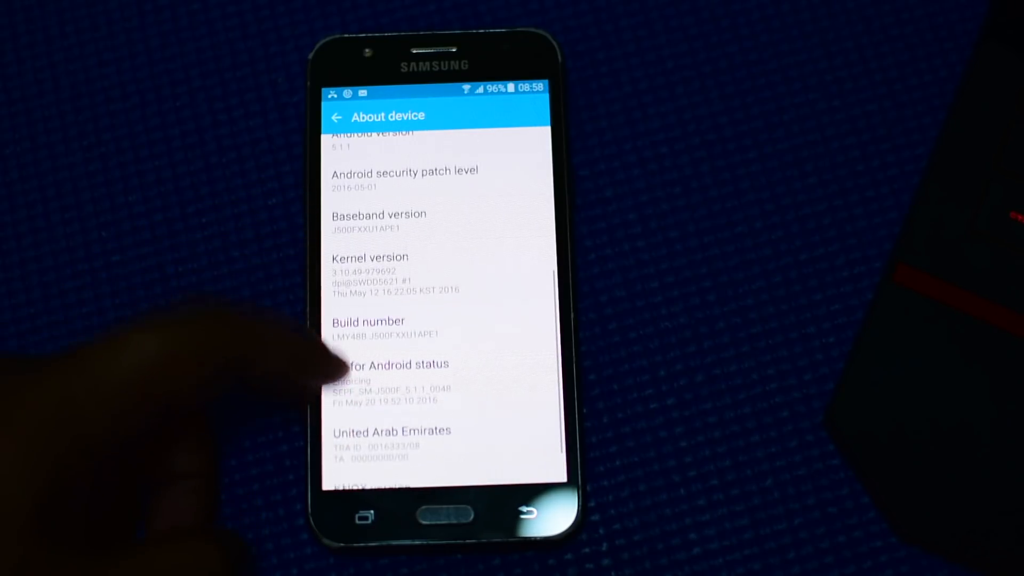